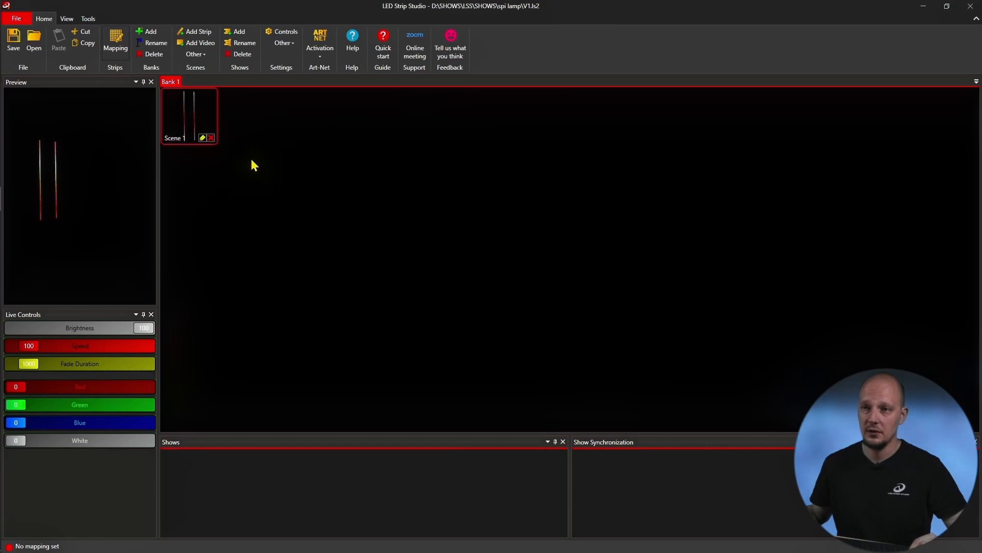
Open Mapping to view the Art-Net device 192.168.1.65 carrying Strip 1, channels 1–72
left_click(115, 38)
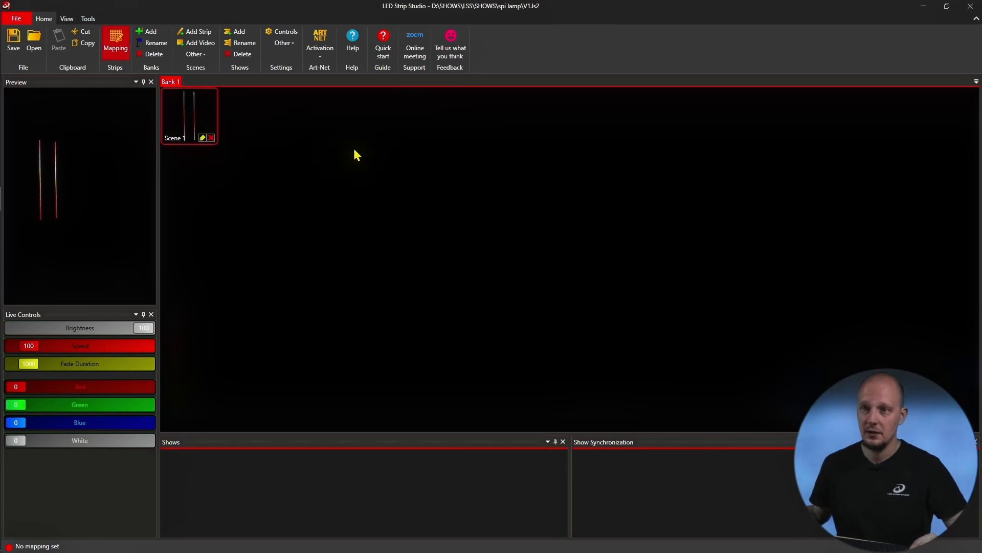
left_click(115, 42)
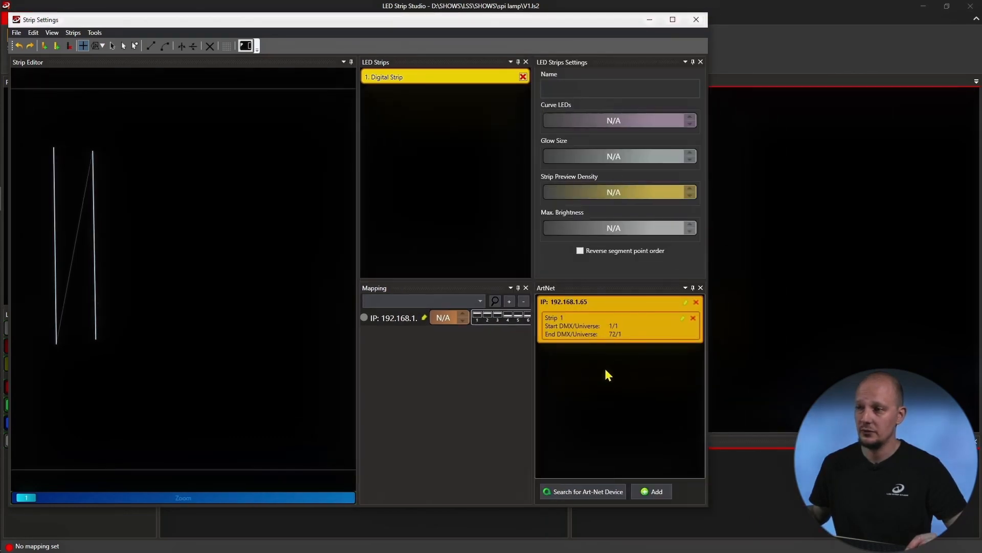
mouse_move(597, 339)
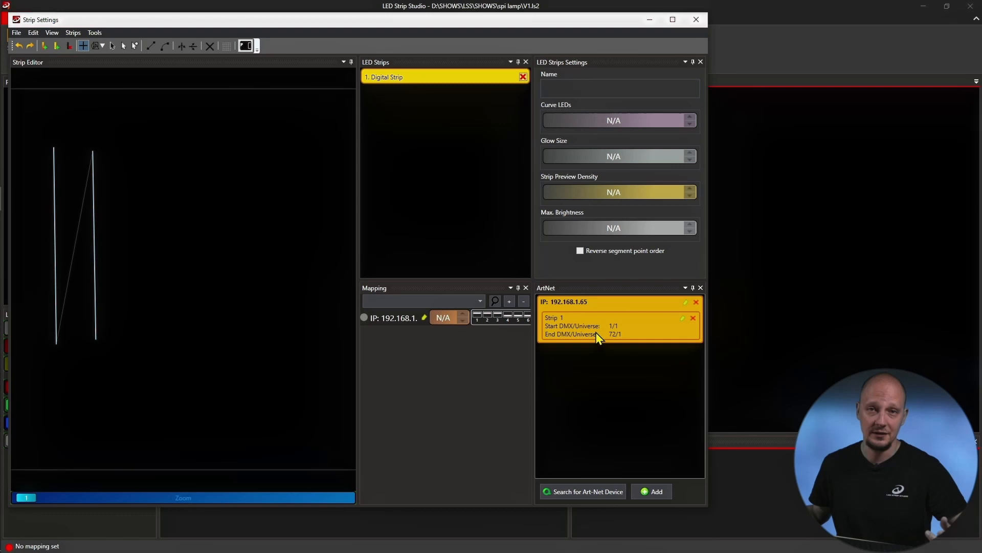
mouse_move(580, 307)
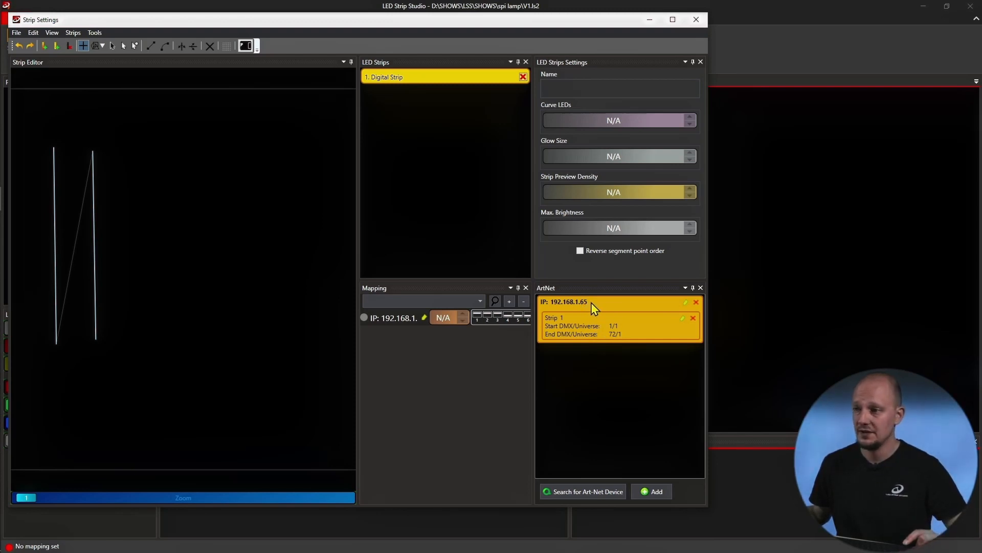
mouse_move(681, 317)
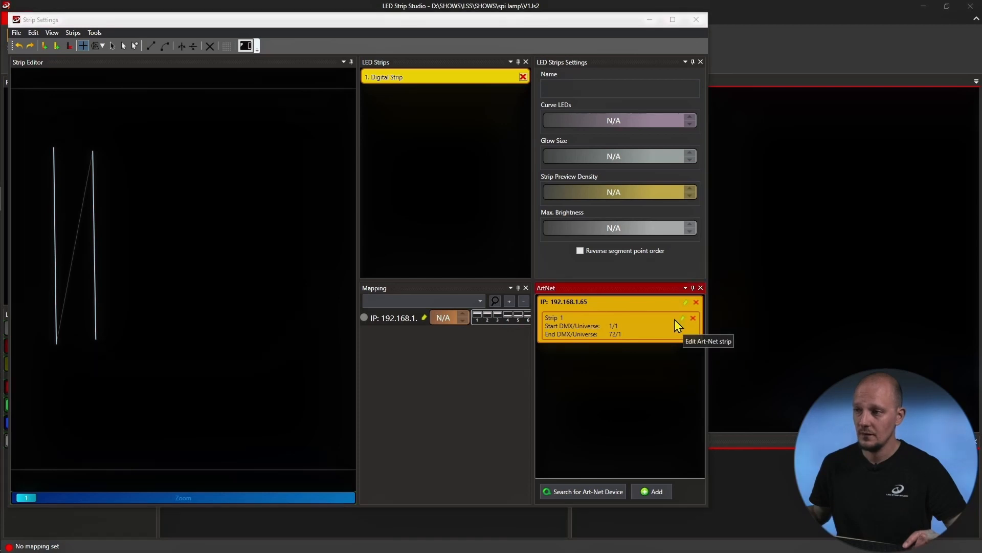
left_click(683, 302)
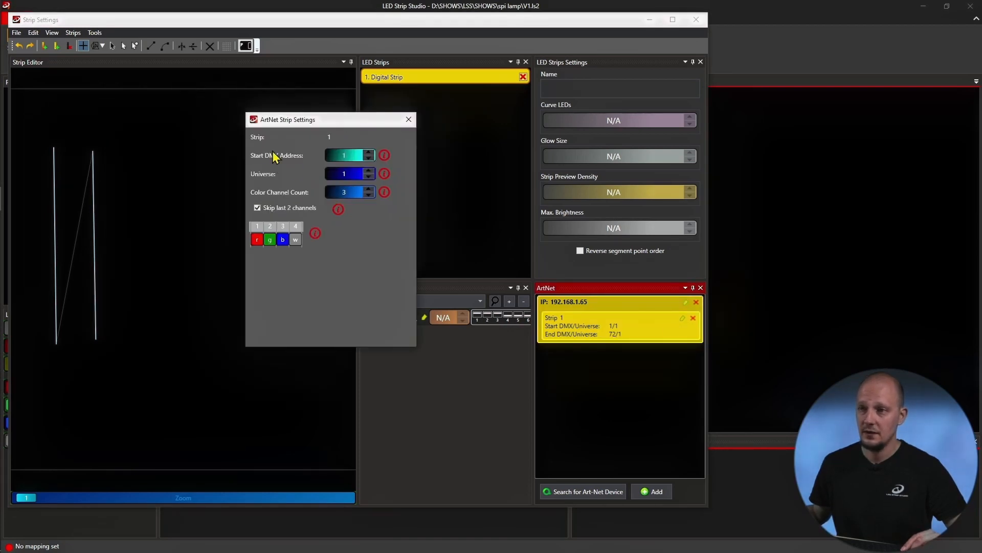
mouse_move(340, 179)
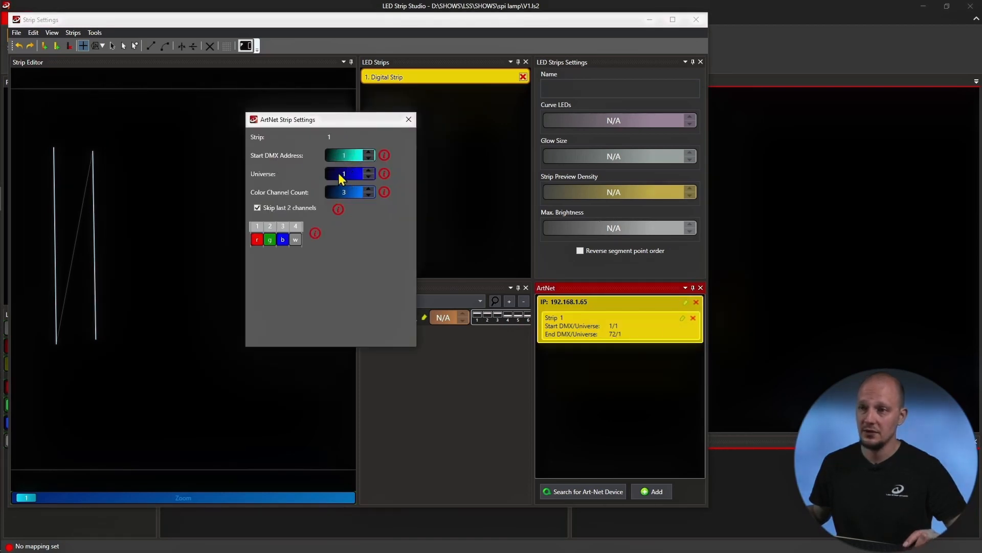
mouse_move(349, 161)
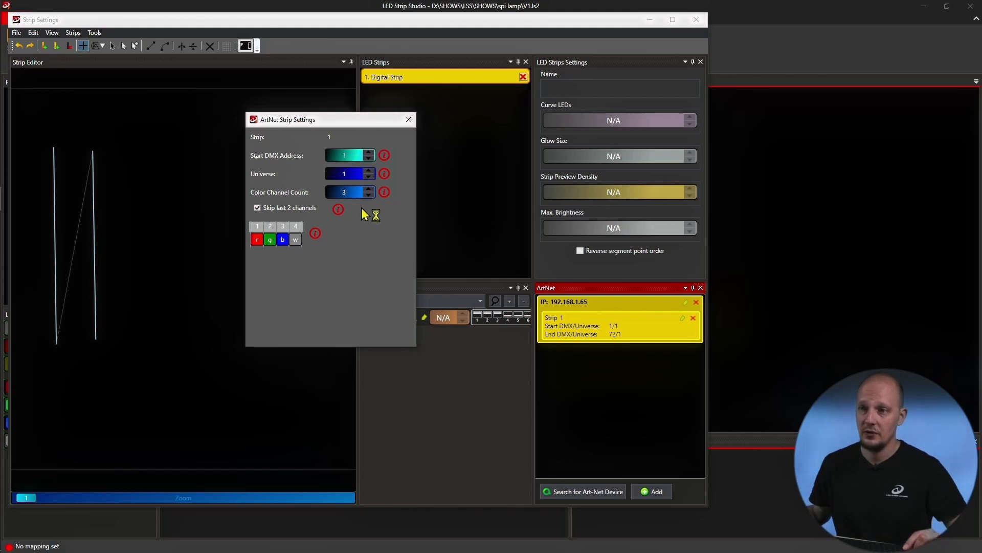
mouse_move(294, 254)
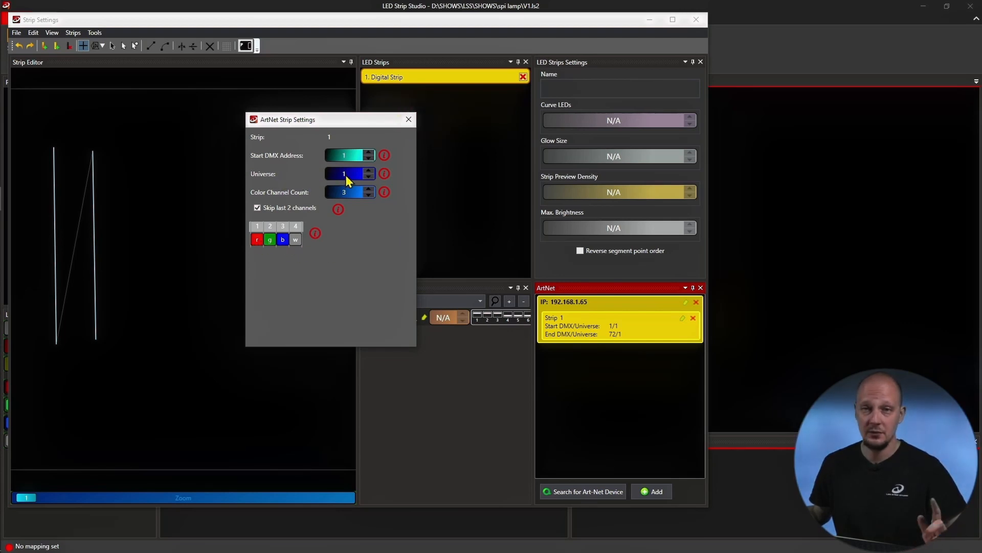
left_click(408, 119)
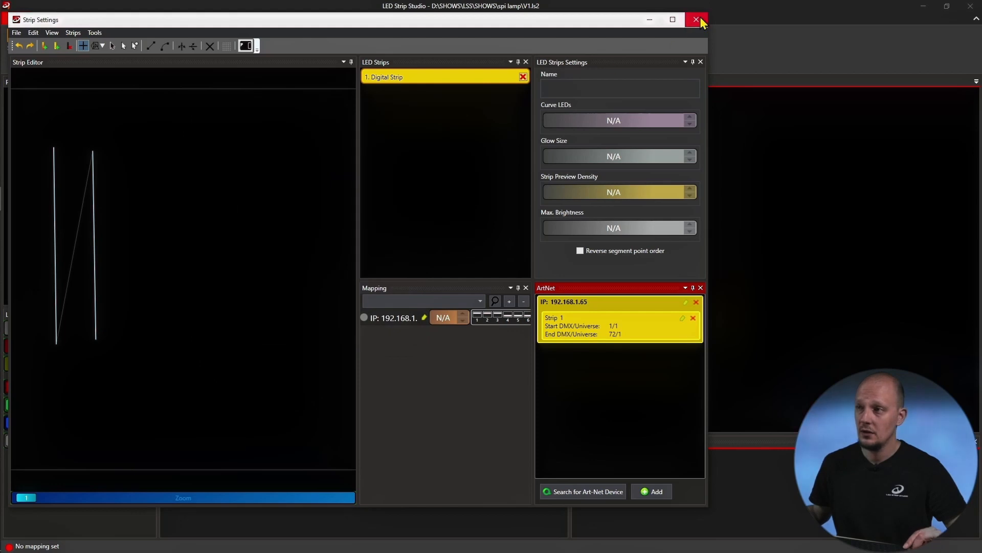
Close Strip Settings and check the Art-Net pixel table: outputs 1–4 start at universes 1, 8, 15, 22
left_click(696, 19)
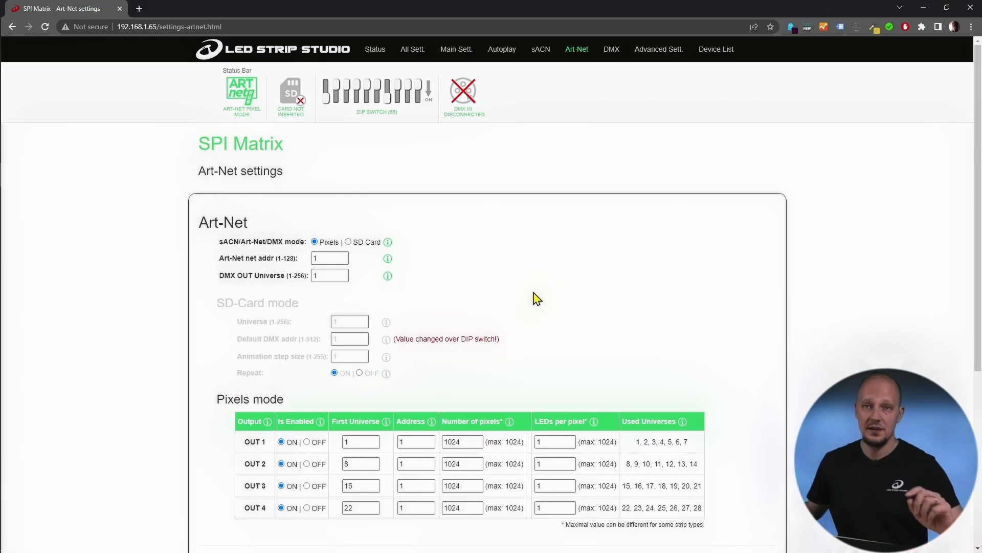
mouse_move(240, 449)
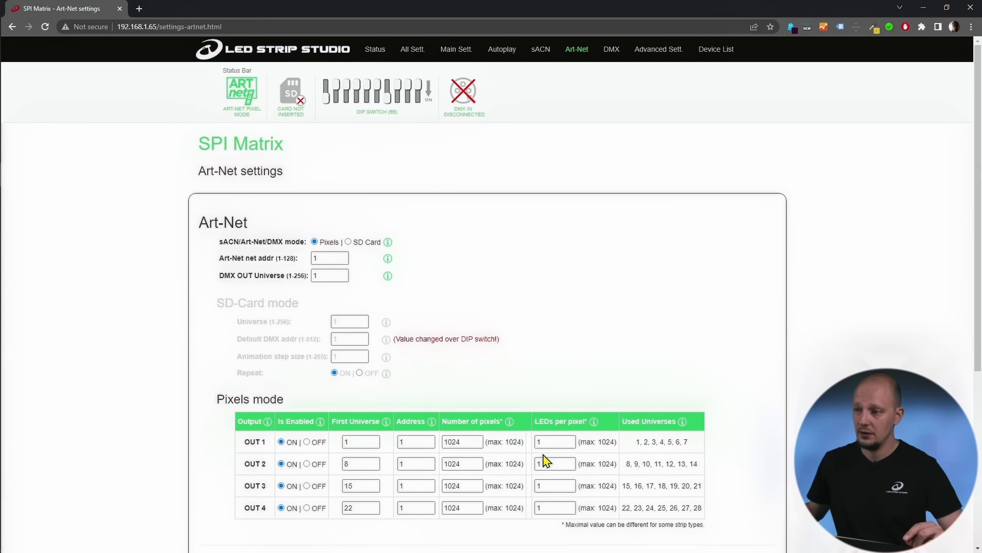
left_click(357, 441)
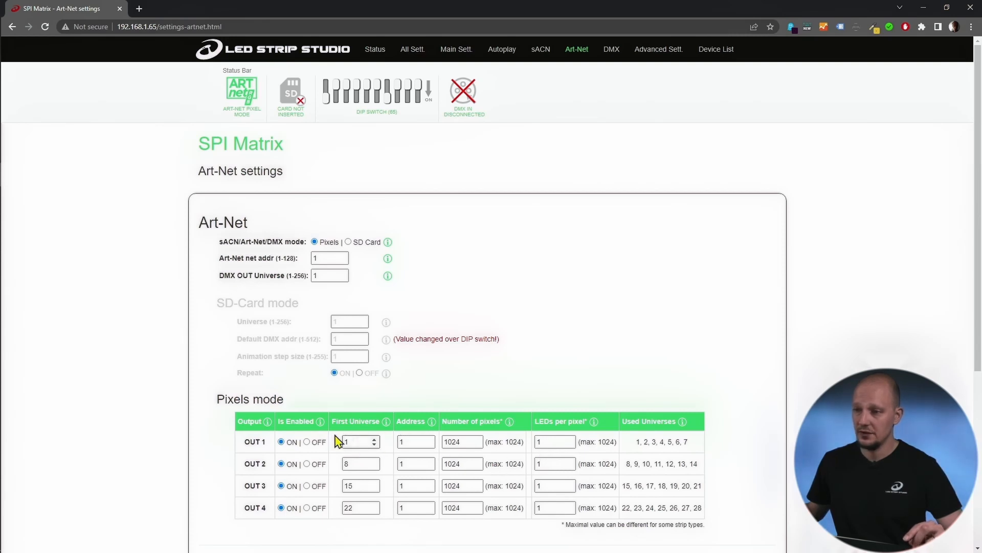
Set Output 1 to LSS RGB strip, copy it to outputs 2–4, and save outputs
left_click(456, 49)
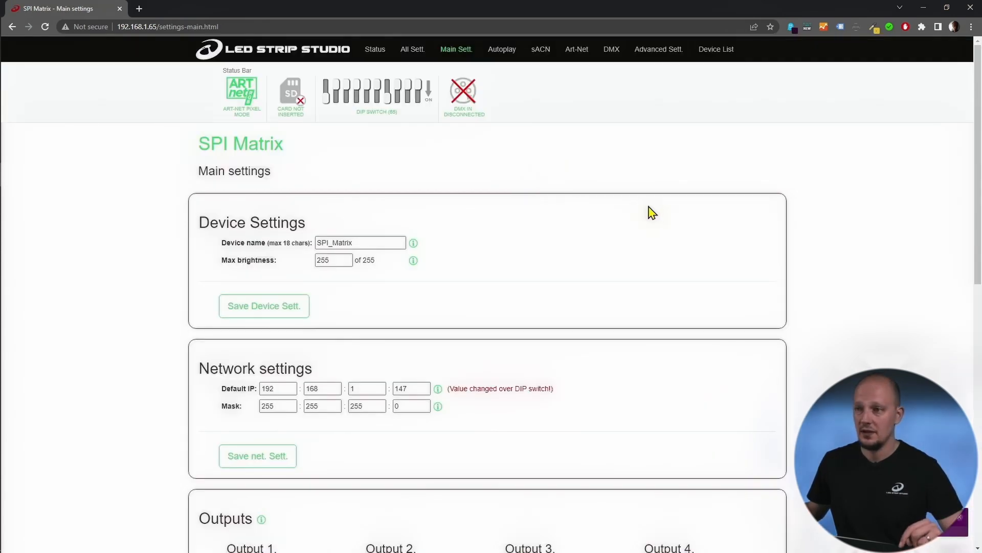
mouse_move(595, 246)
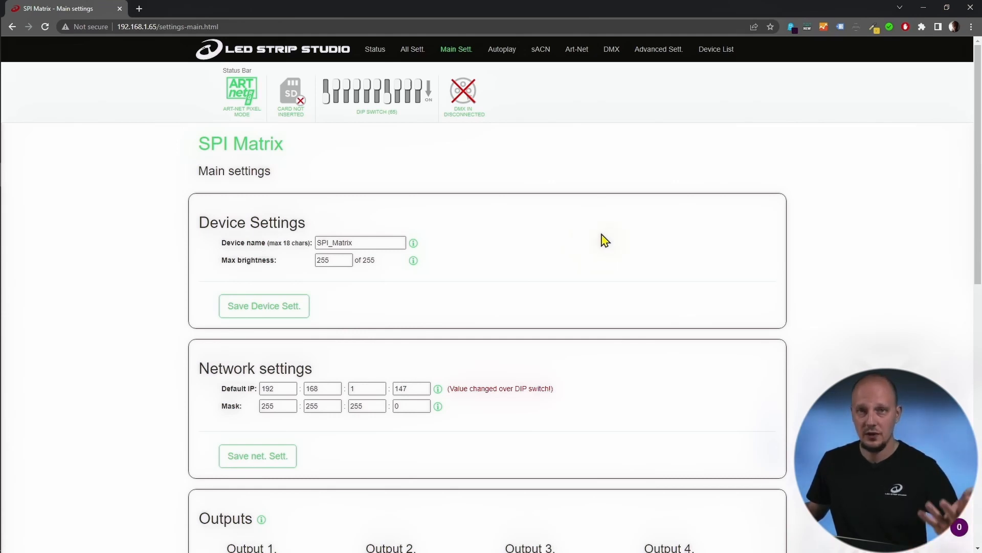
mouse_move(590, 230)
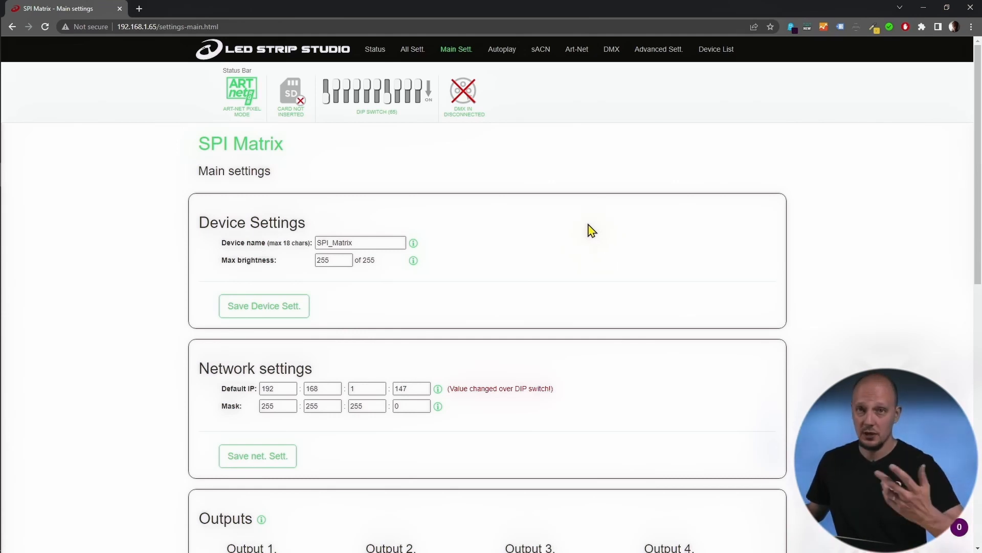
scroll("down", 3)
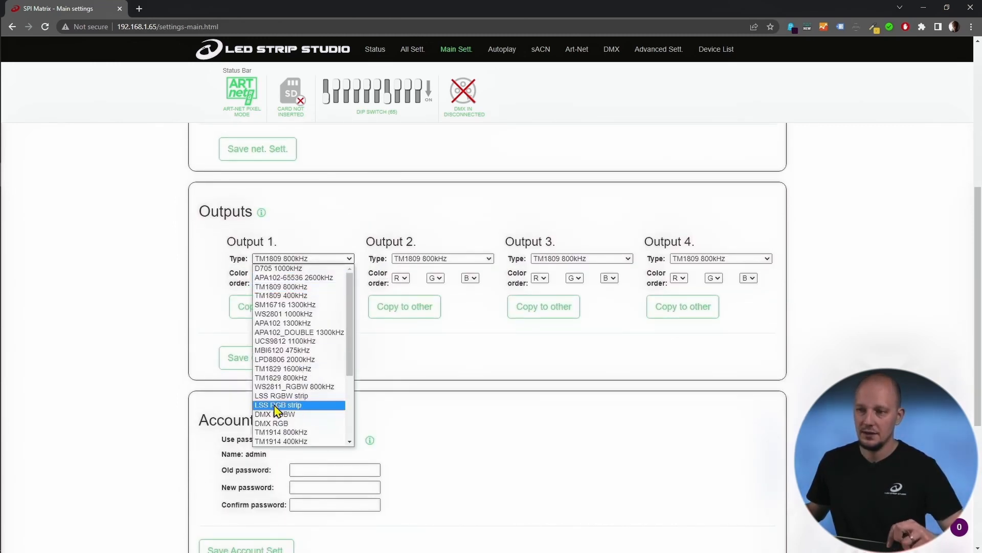
mouse_move(295, 396)
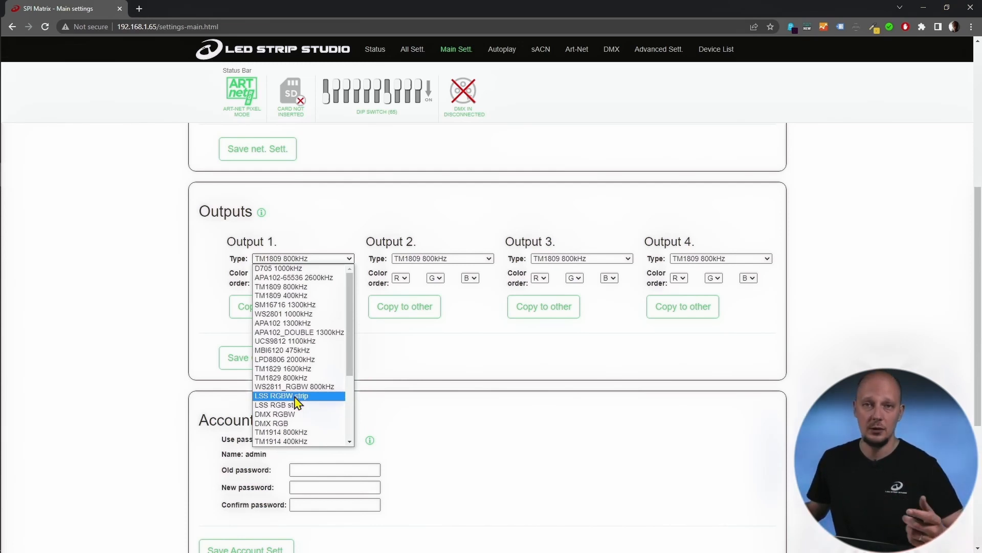
mouse_move(298, 405)
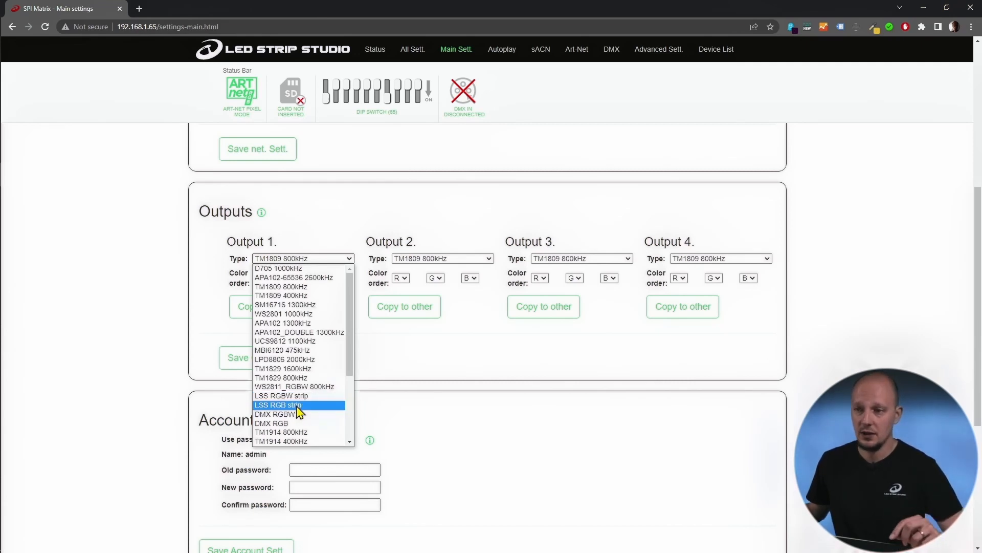
left_click(280, 404)
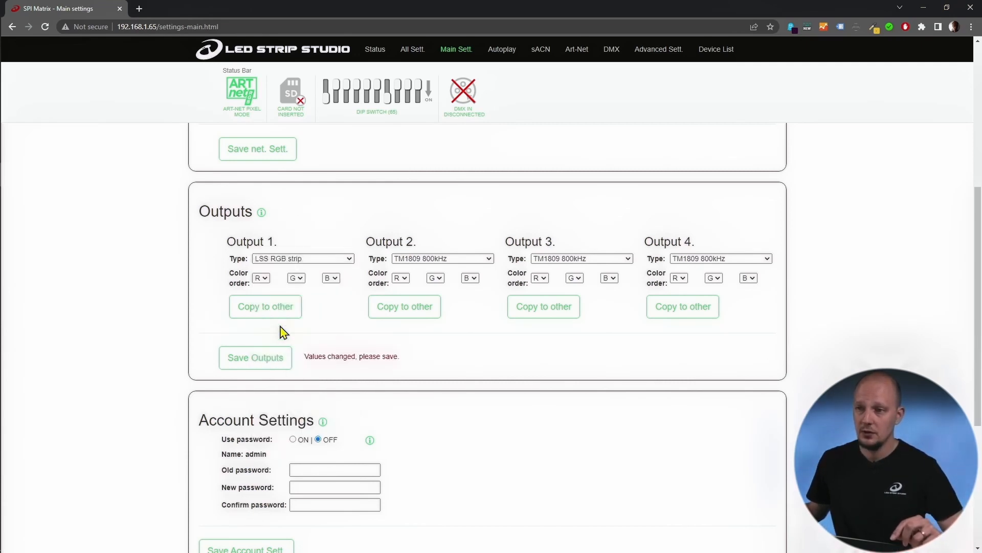
left_click(265, 307)
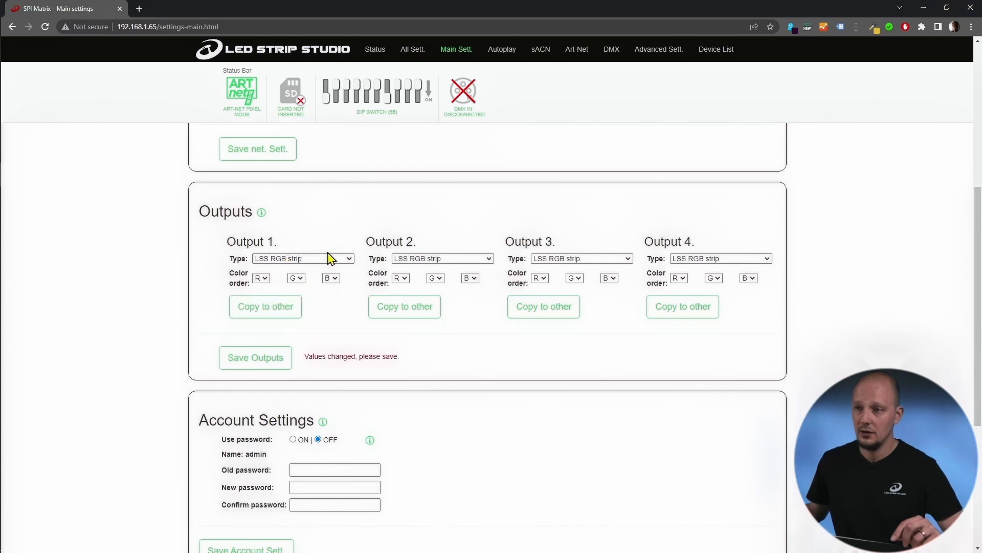
left_click(254, 357)
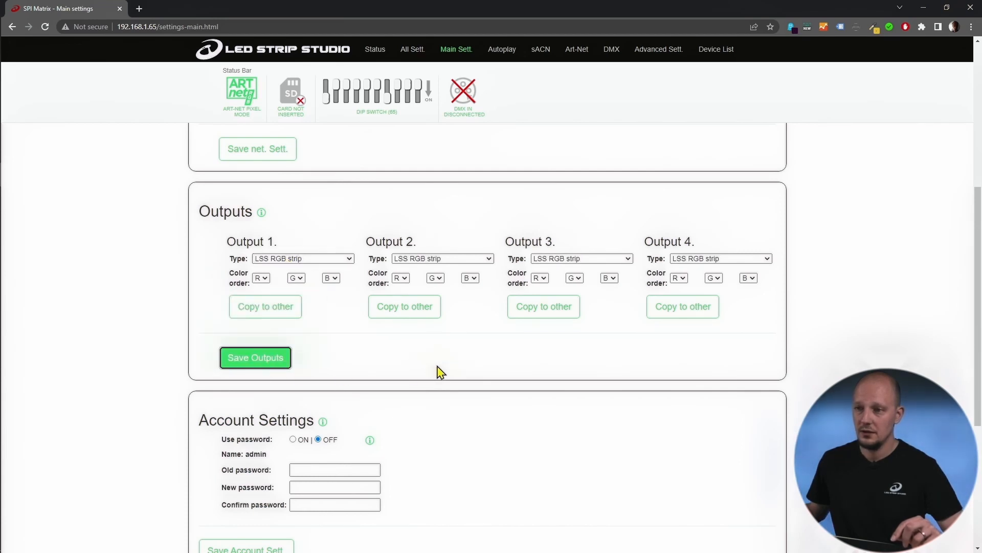
mouse_move(421, 374)
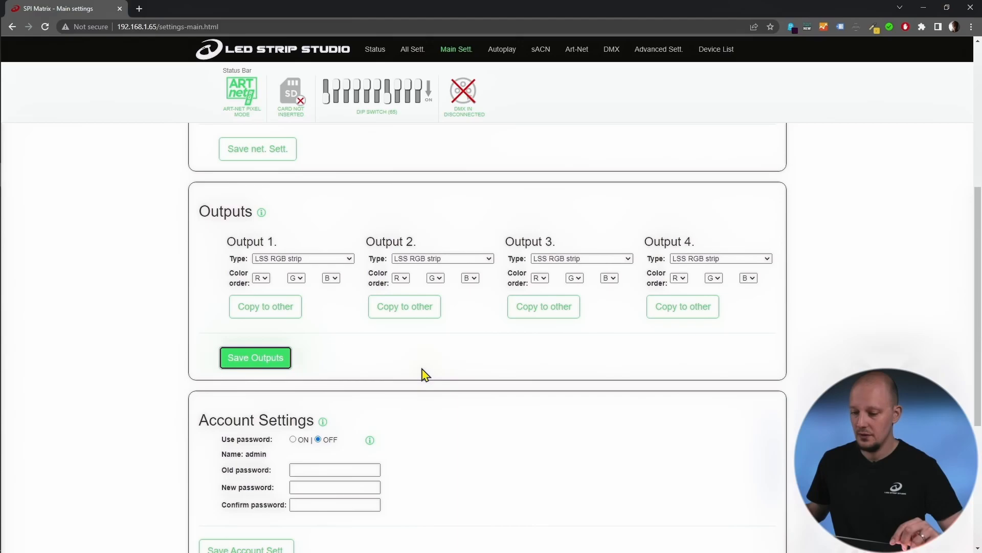